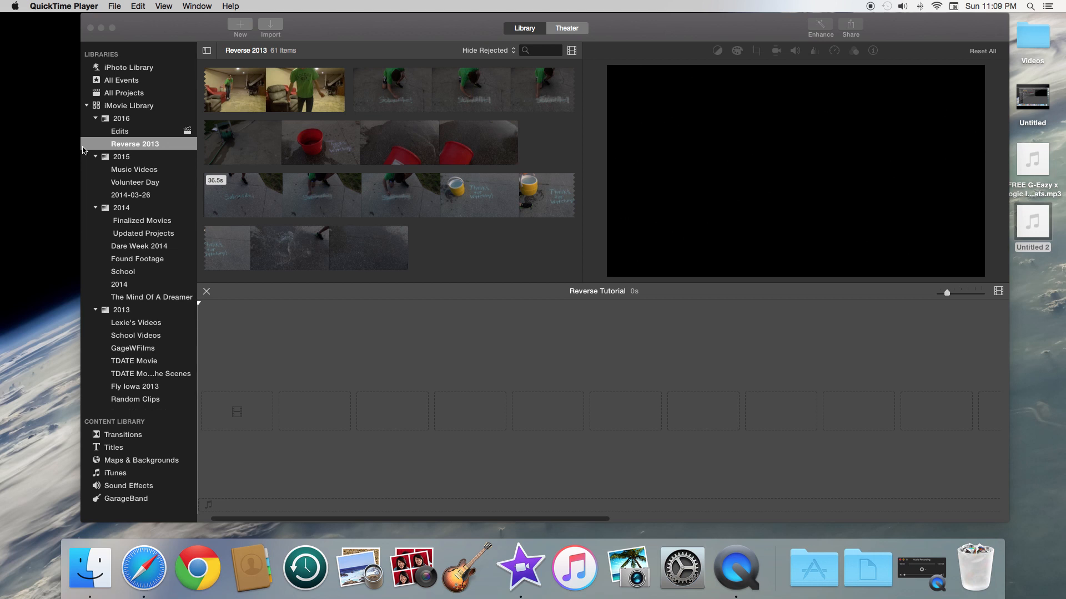
mouse_move(488, 368)
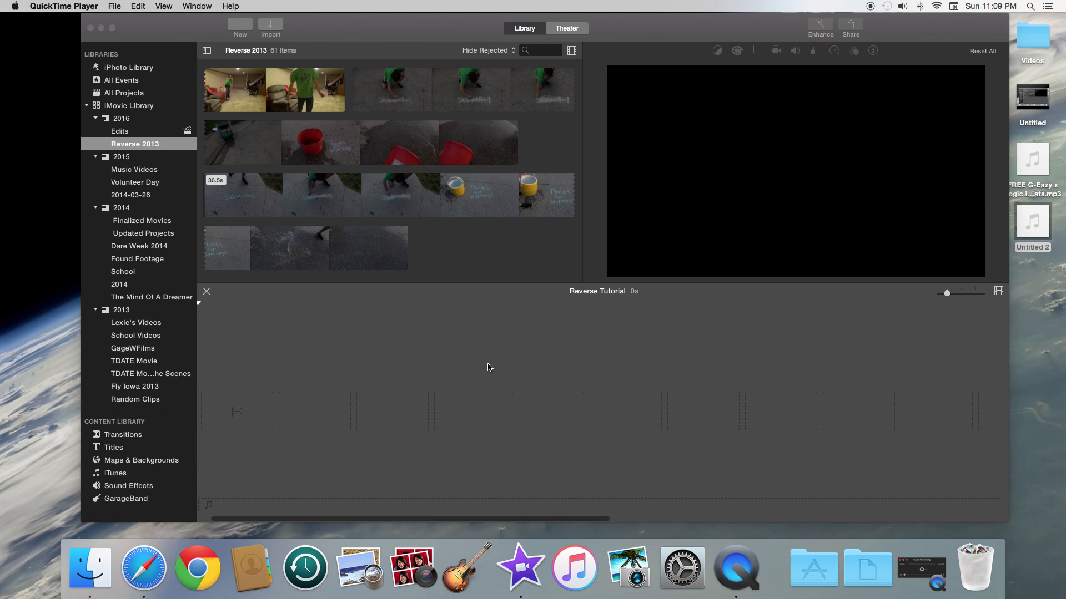
mouse_move(557, 421)
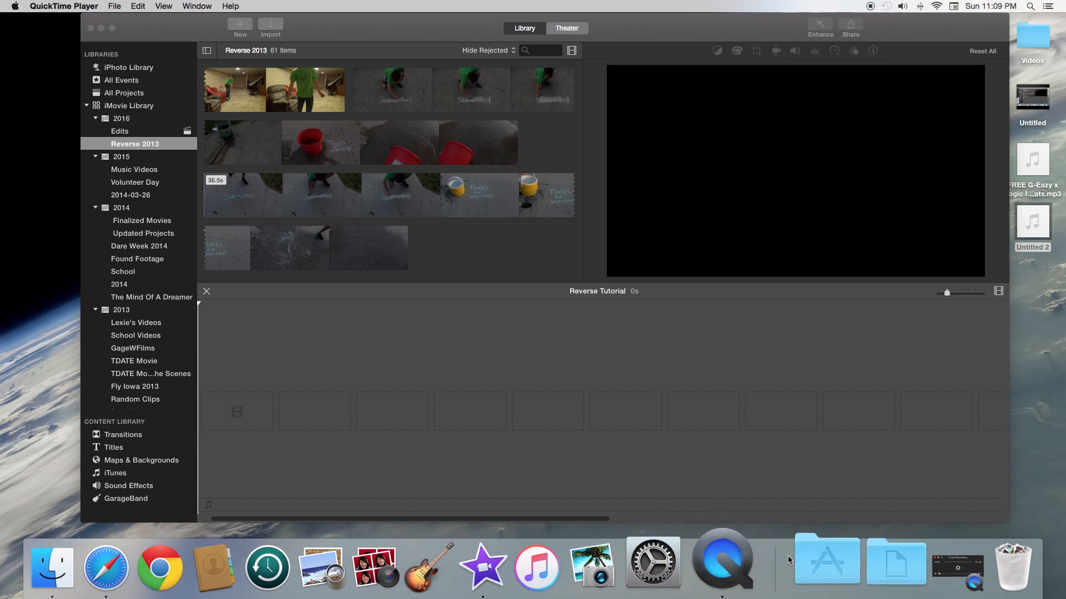
mouse_move(522, 562)
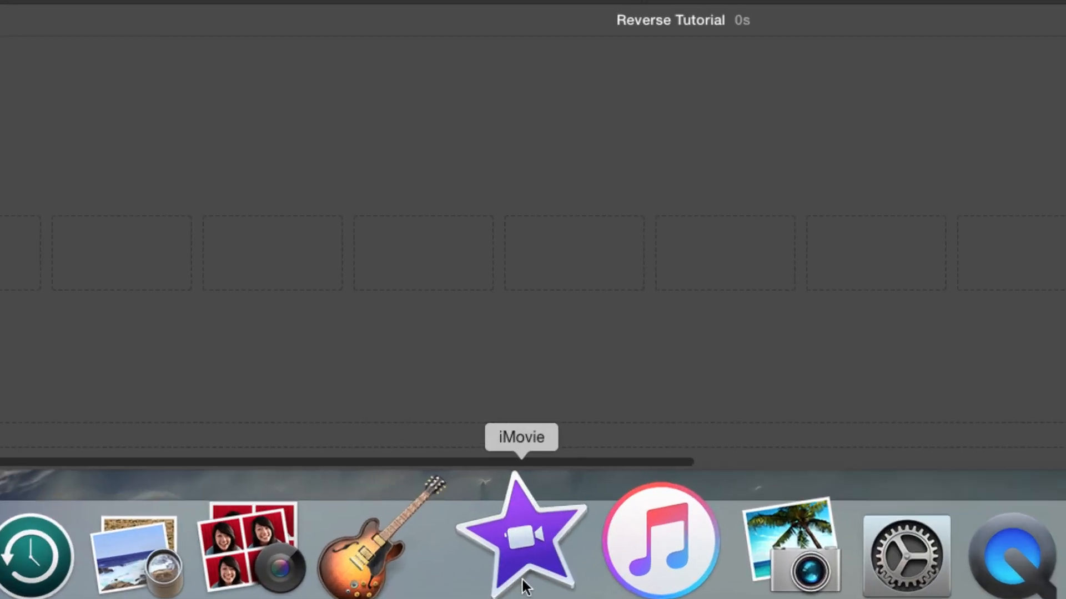
Bring iMovie to the front from the Dock, showing the library and empty Reverse Tutorial project.
click(519, 537)
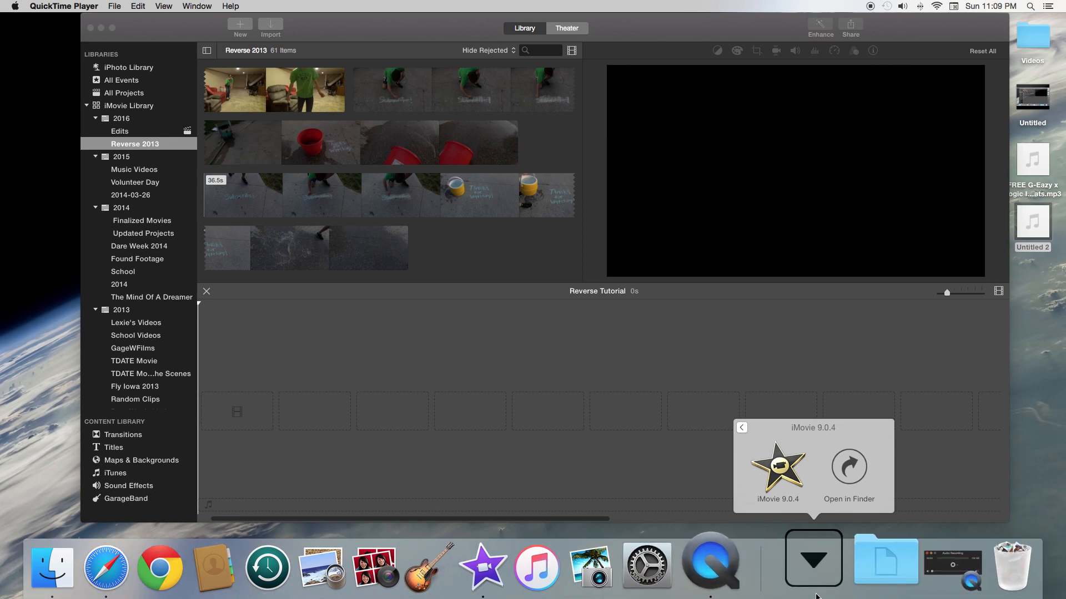
mouse_move(818, 586)
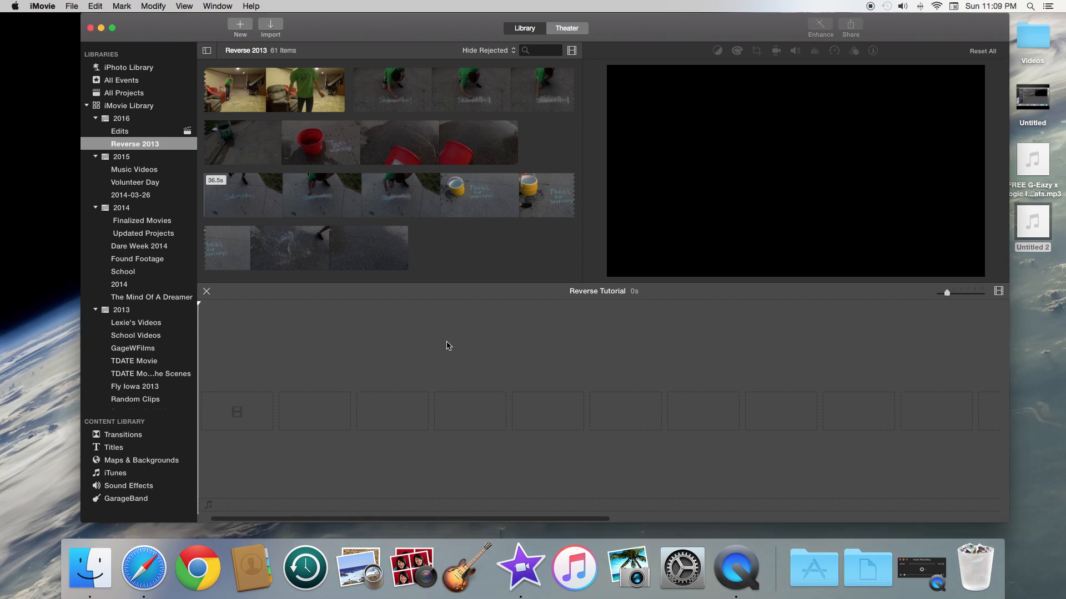
mouse_move(197, 26)
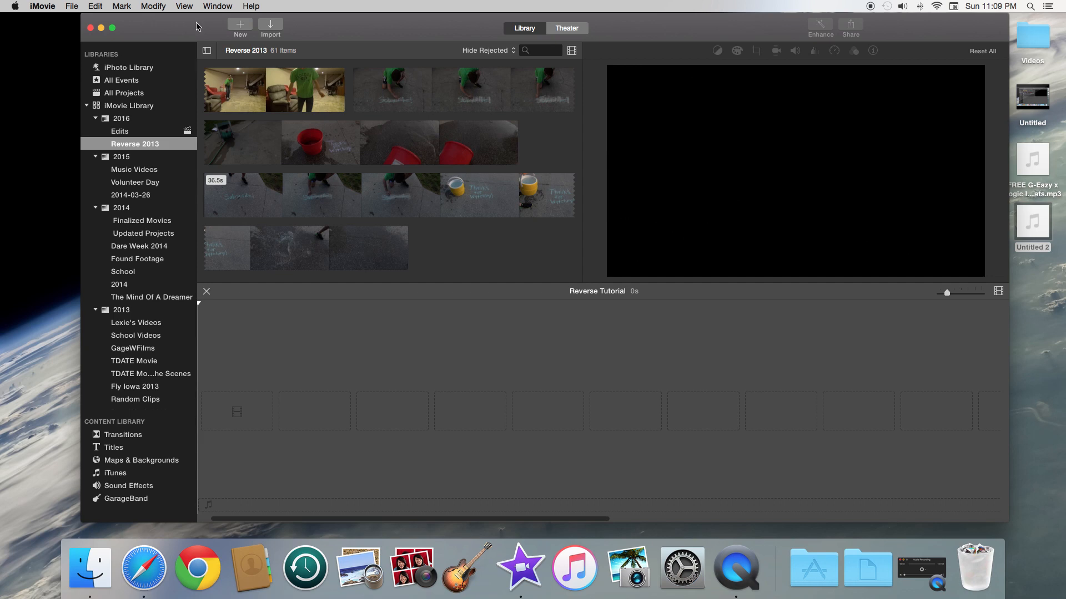
mouse_move(94, 7)
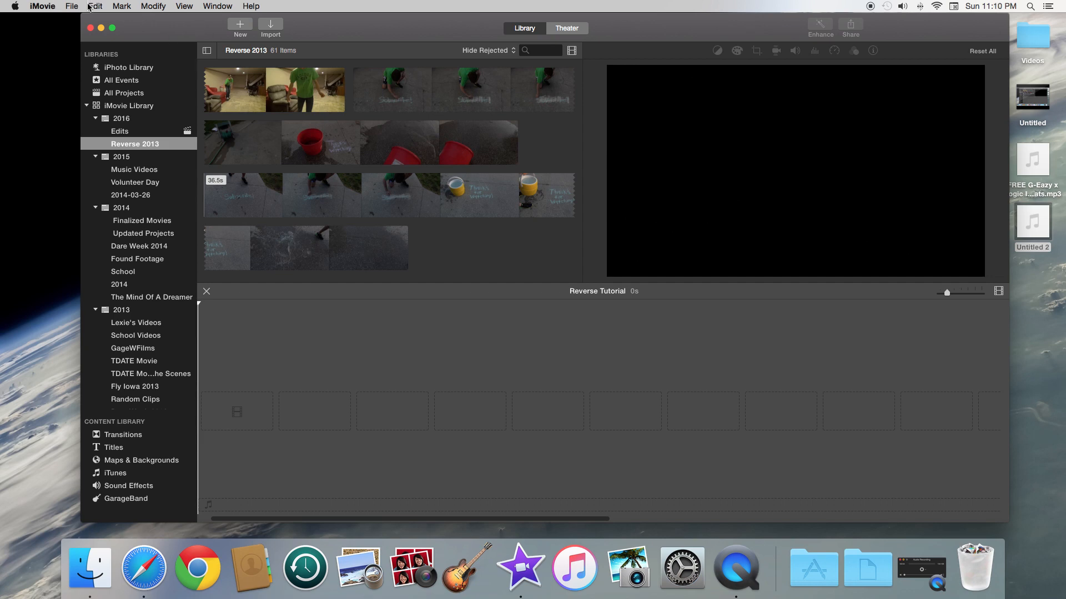
click(71, 7)
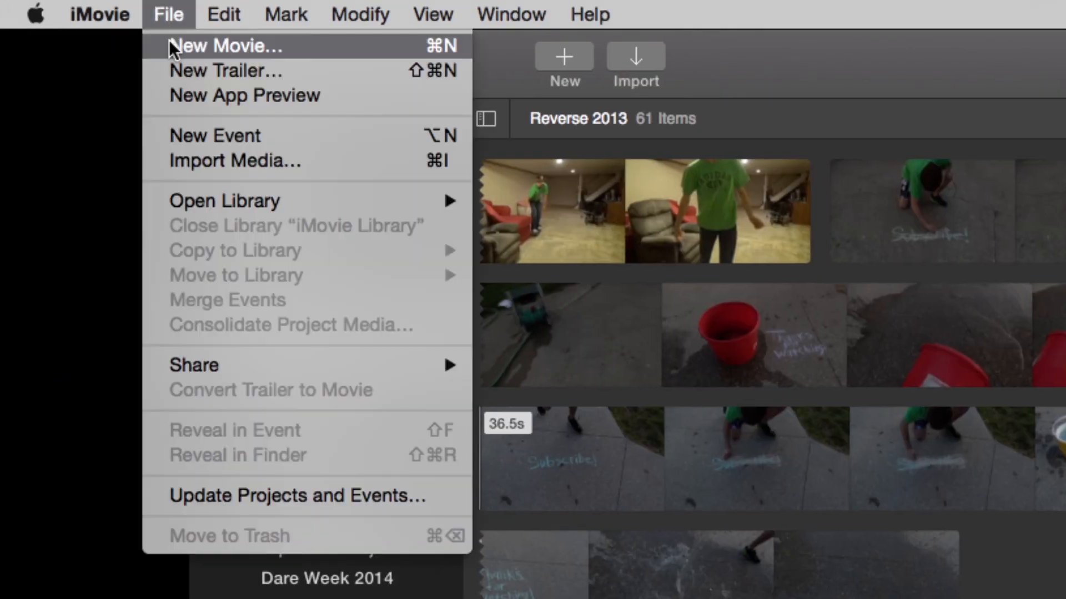
click(228, 45)
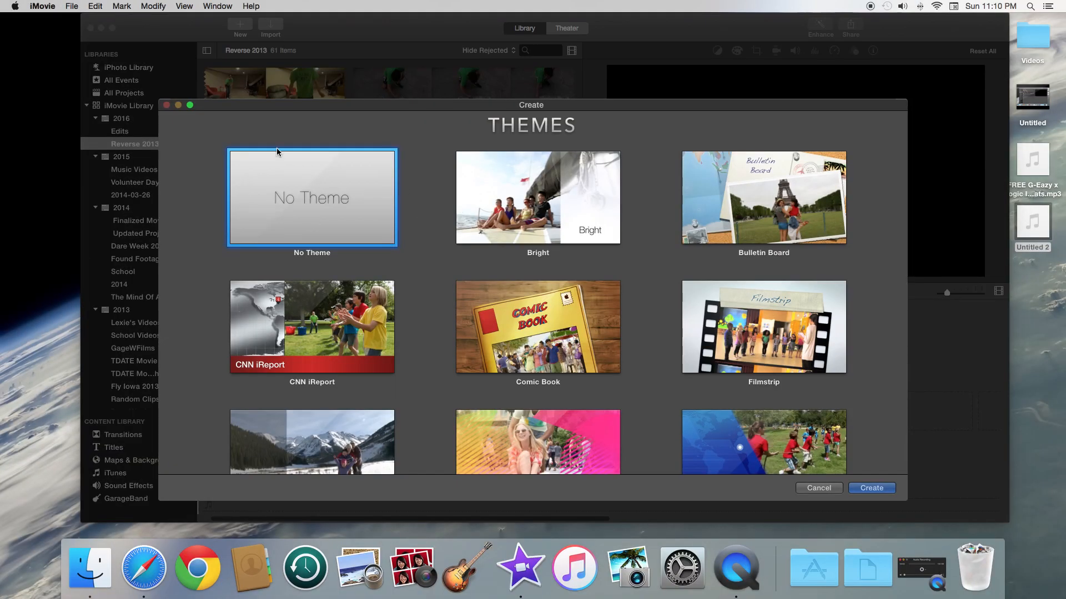
click(870, 487)
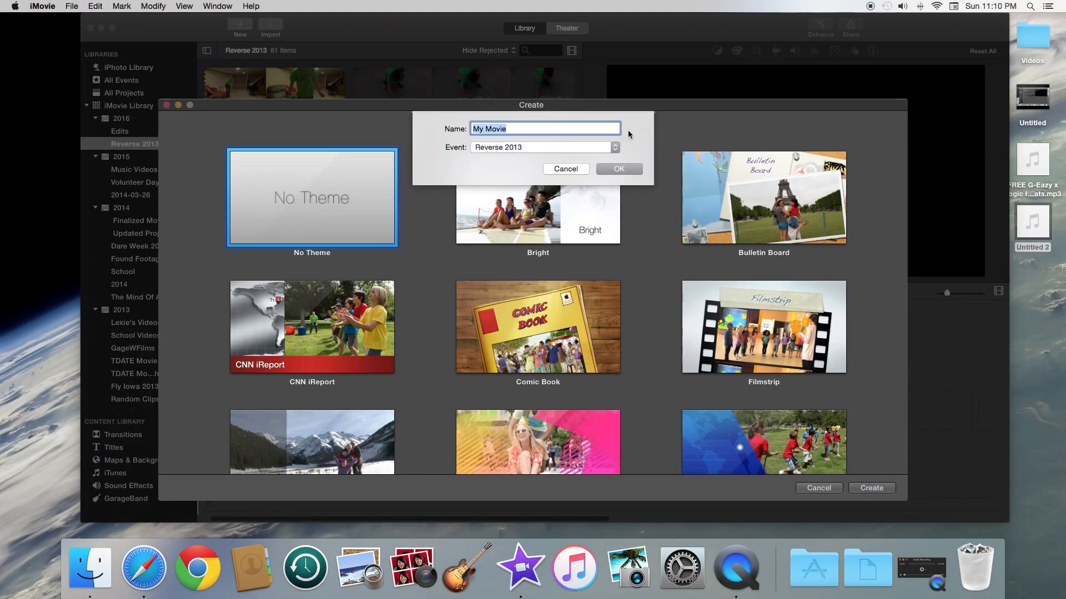
text(RE)
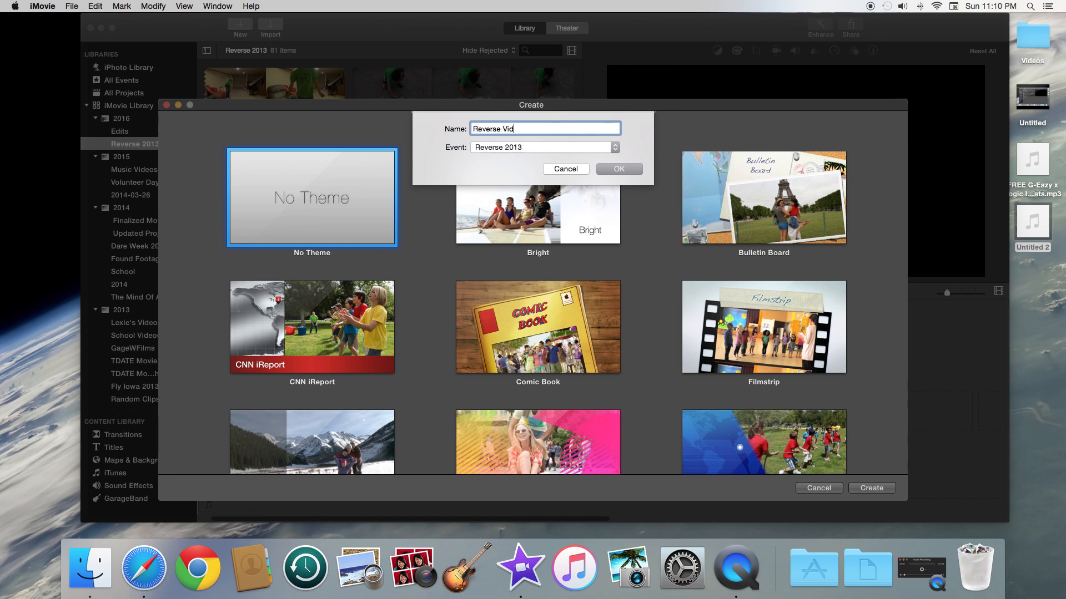
text(eo)
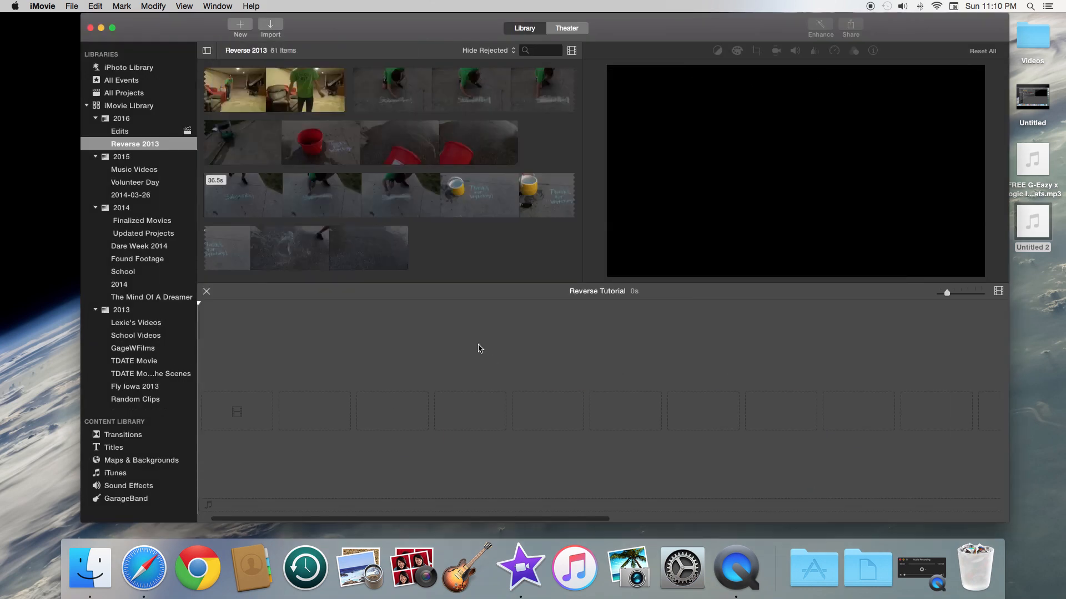
mouse_move(476, 347)
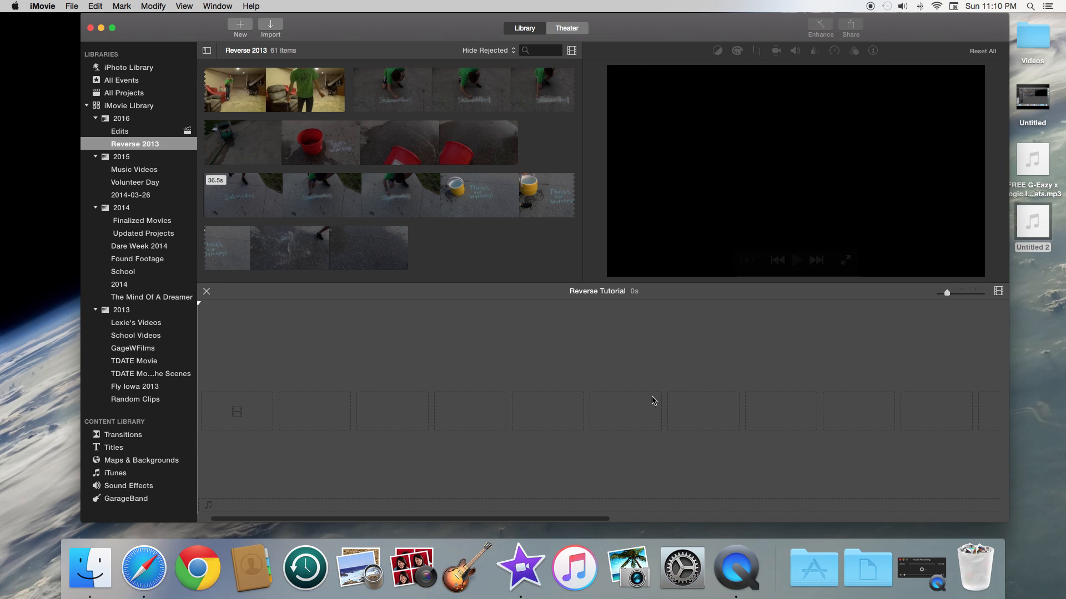
mouse_move(441, 288)
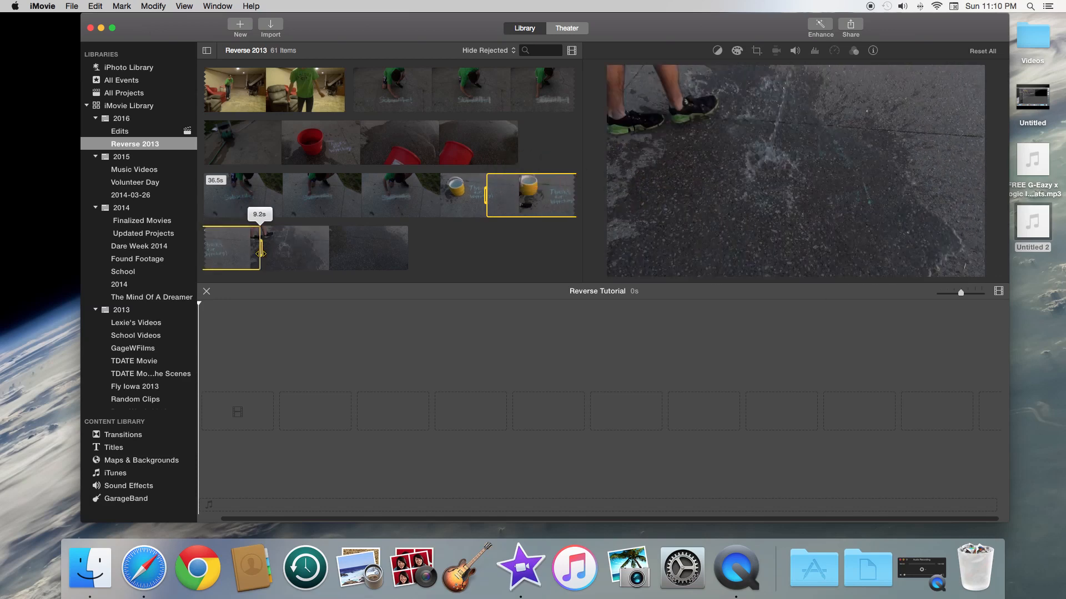
Drop the 12.2-second 'Thanks for Watching' chalk clip onto the Reverse Tutorial timeline.
drag(260, 253, 306, 253)
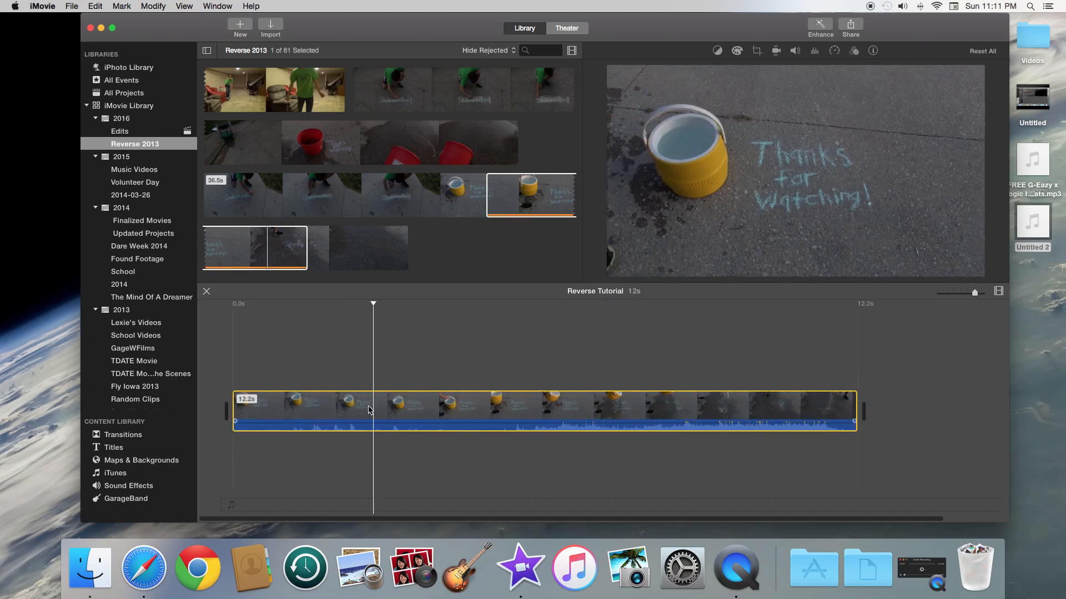
mouse_move(781, 211)
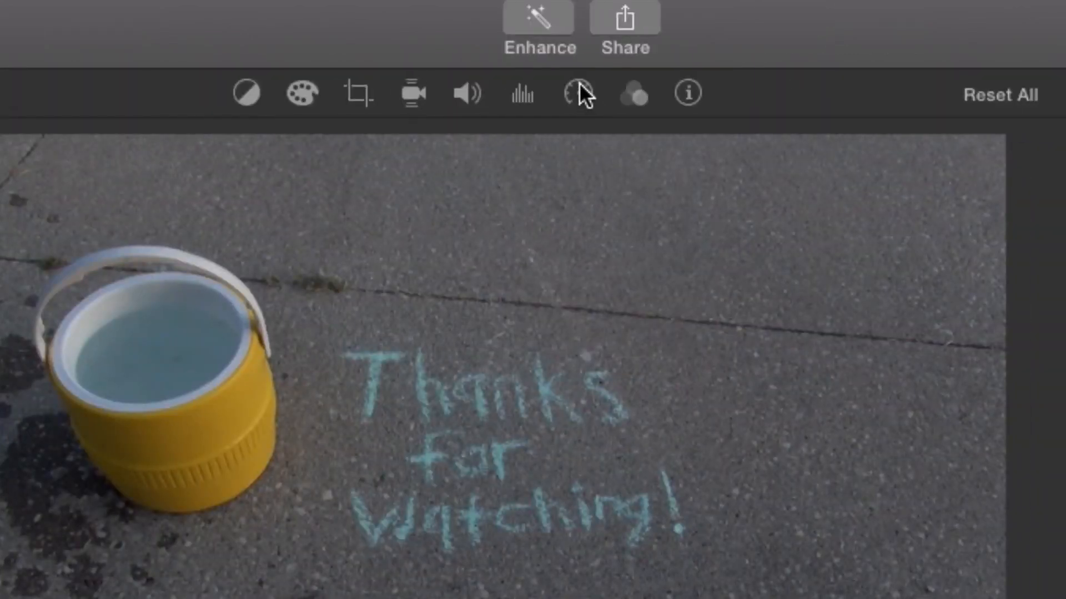
Enable Reverse in the Speed settings so the 12.2-second chalk clip plays backward.
click(578, 94)
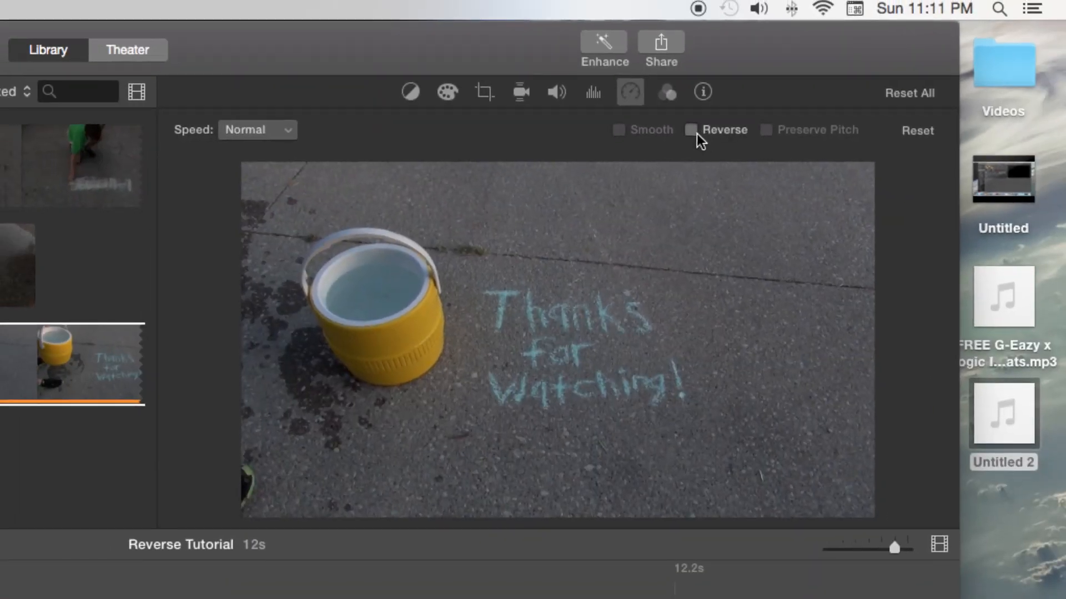
click(692, 130)
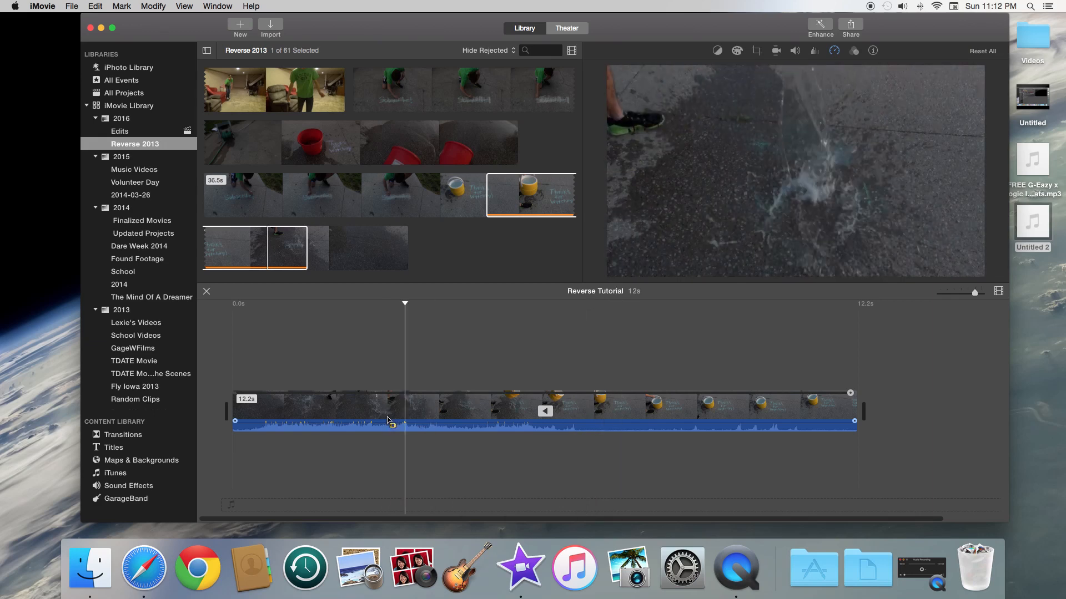
Preview the reversed chalk clip and mute its volume.
click(507, 303)
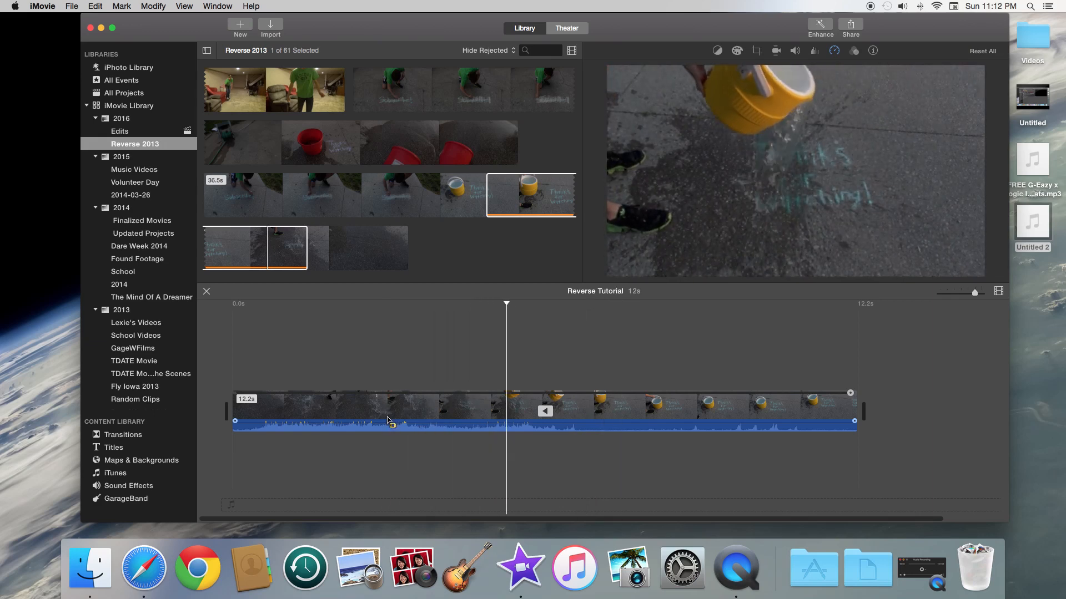
click(591, 409)
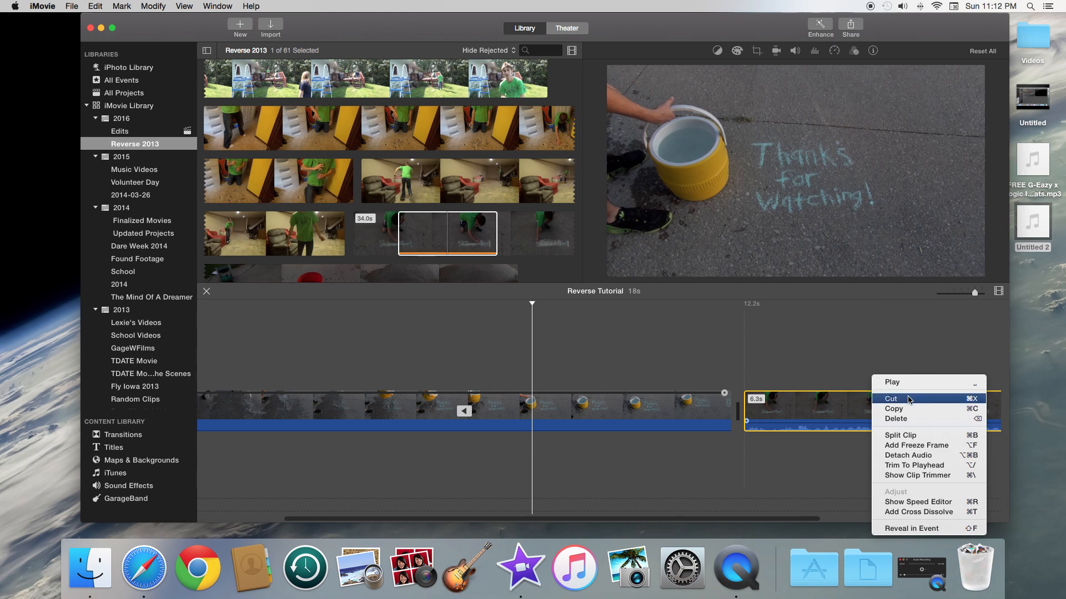
Cut the extra 6.3-second clip, leaving only the 12-second reversed clip, and play it back.
click(891, 399)
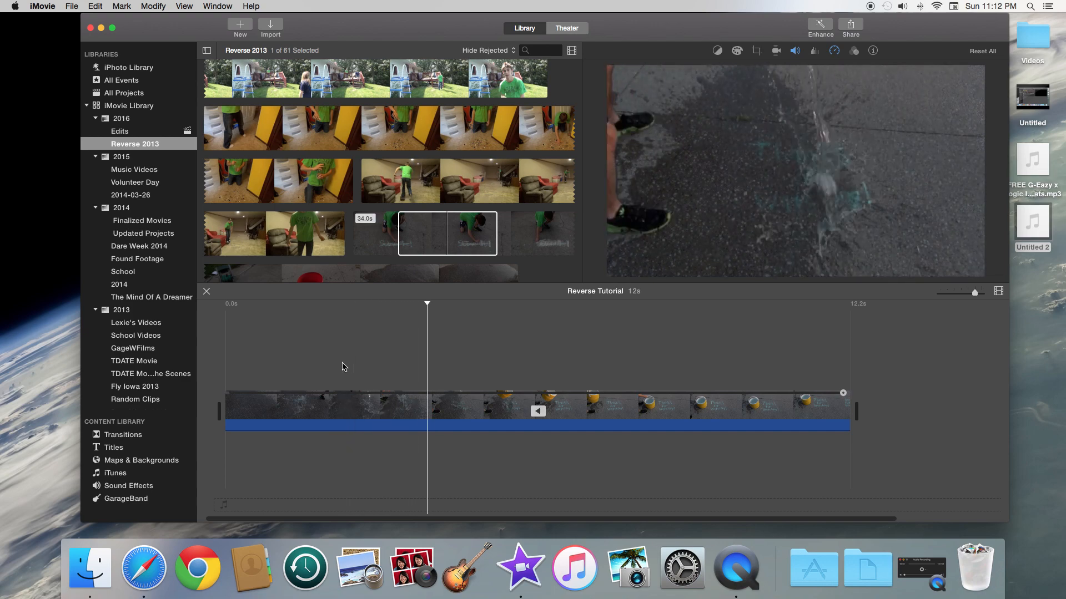
click(529, 303)
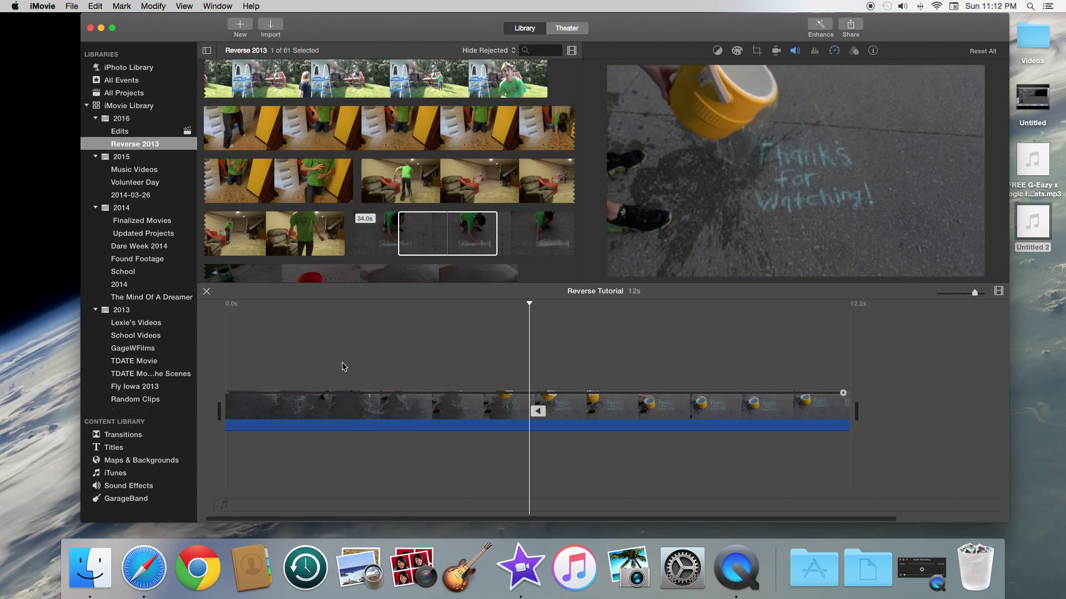